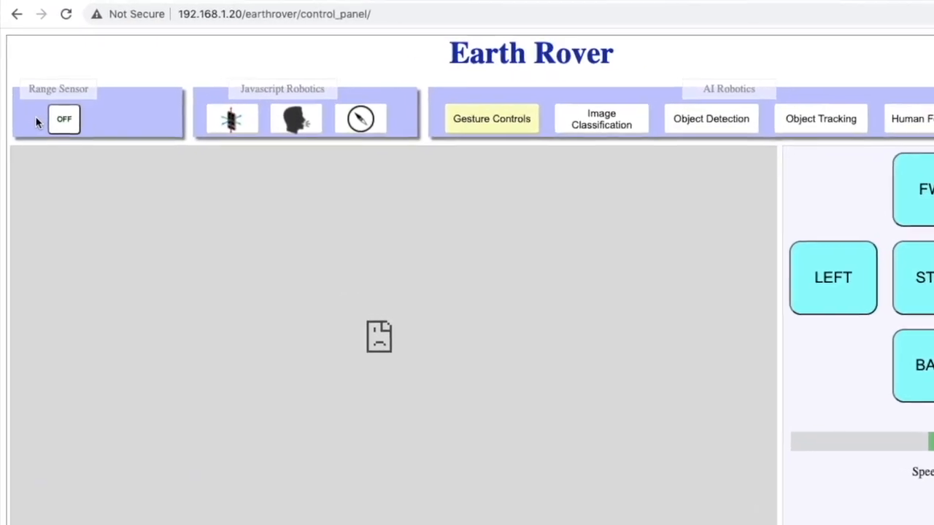
# Toggle the Range Sensor from OFF to ON so it reads green.
pyautogui.click(65, 119)
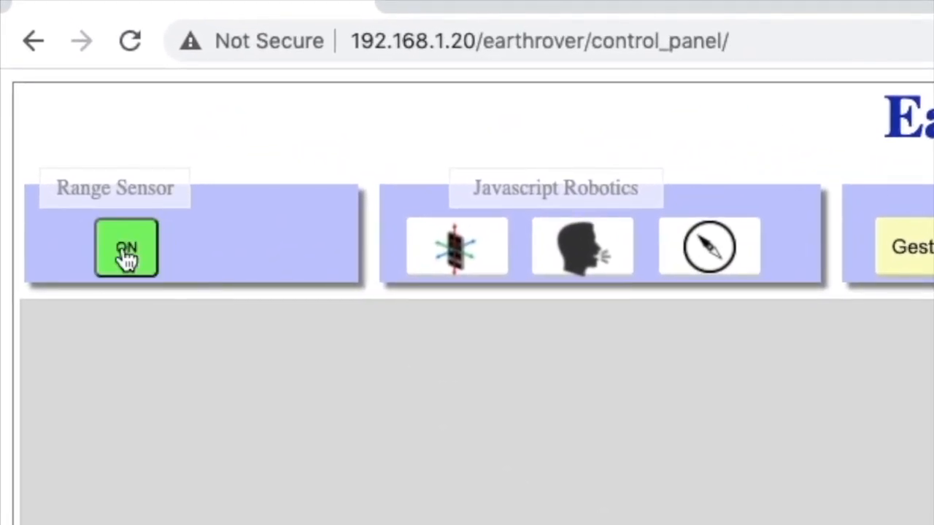
pyautogui.click(126, 248)
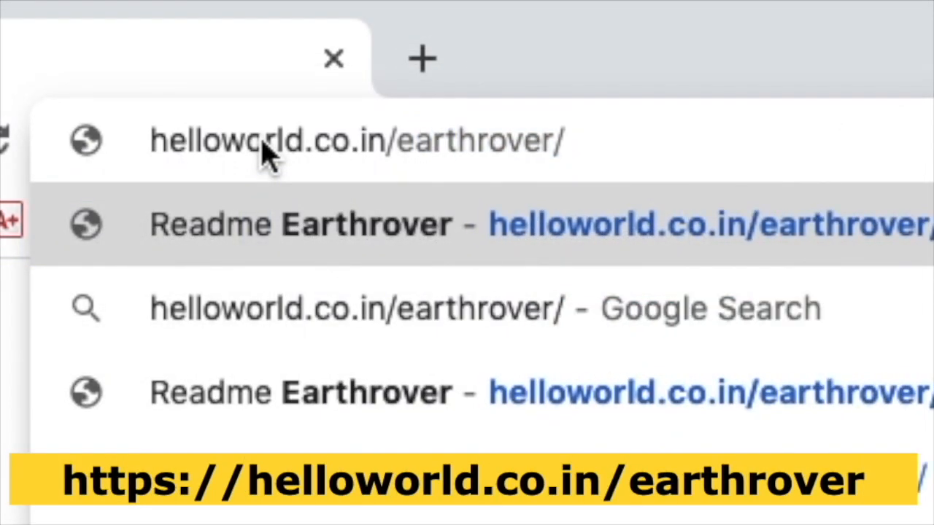
# Load helloworld.co.in/earthrover and scroll down to Step 2 of the setup guide.
pyautogui.click(263, 140)
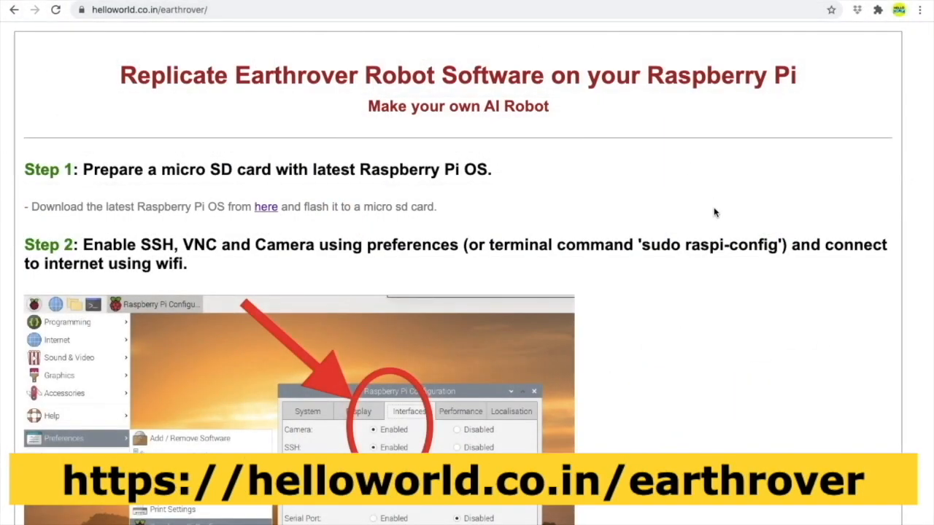
pyautogui.scroll(-3)
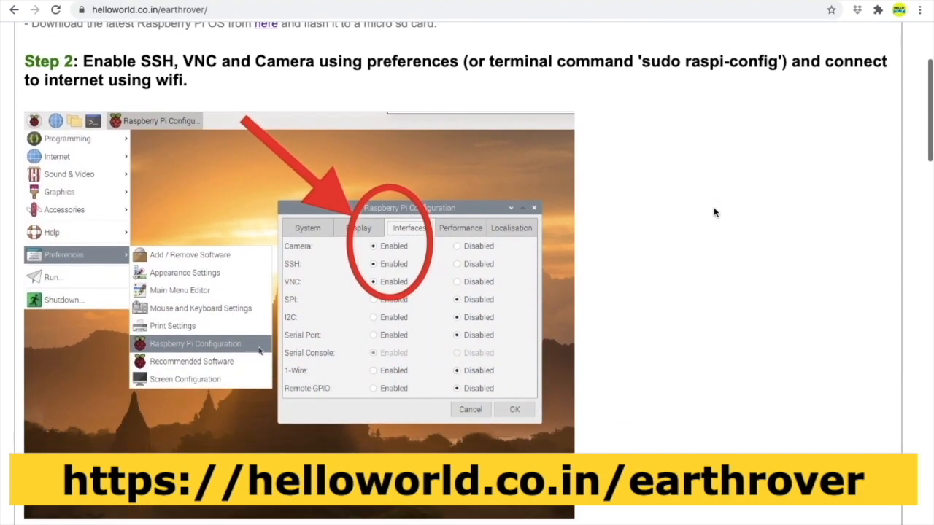
pyautogui.scroll(-3)
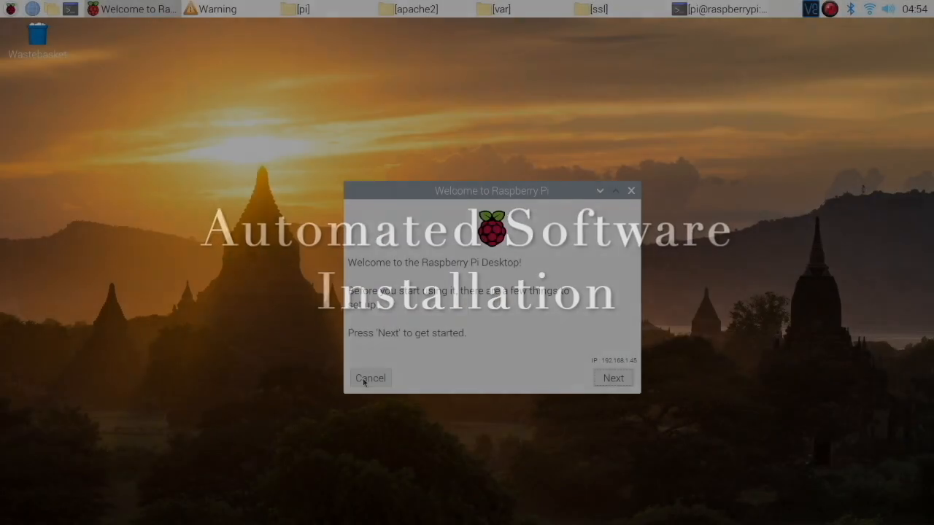
# Cancel the welcome wizard, accept the SSH warning, keep Camera/SSH/VNC enabled and launch Terminal.
pyautogui.click(371, 378)
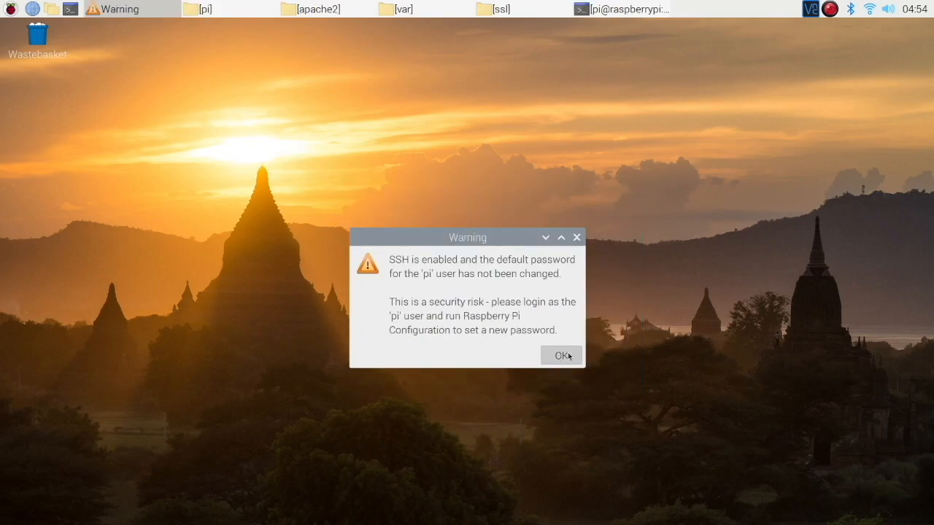
pyautogui.click(561, 356)
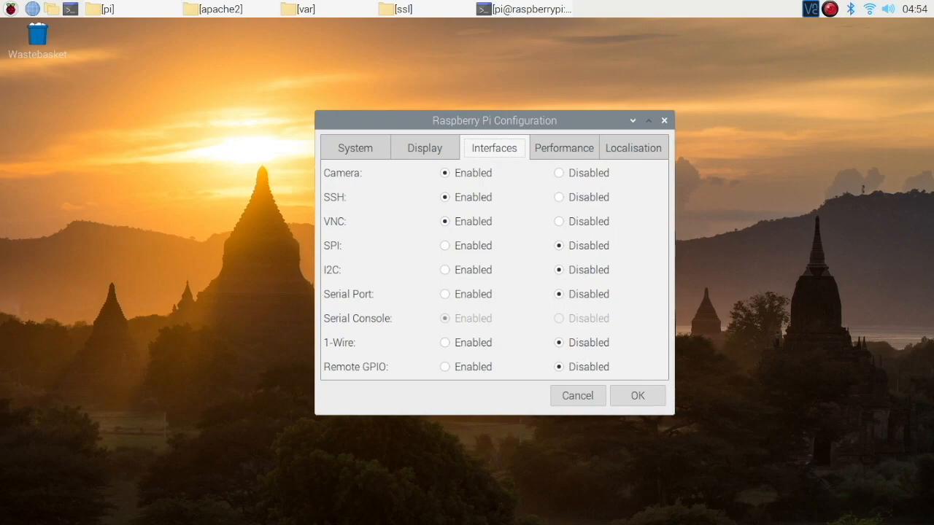
pyautogui.click(638, 396)
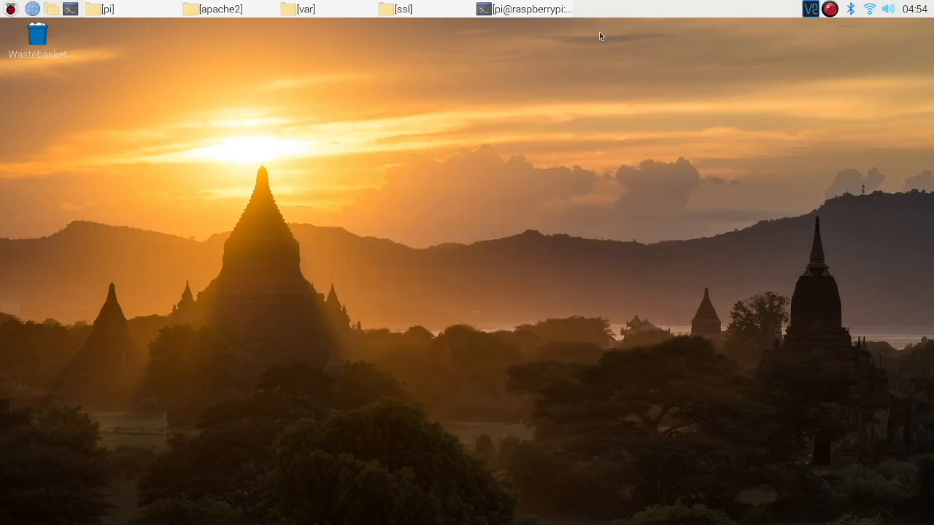
pyautogui.click(522, 9)
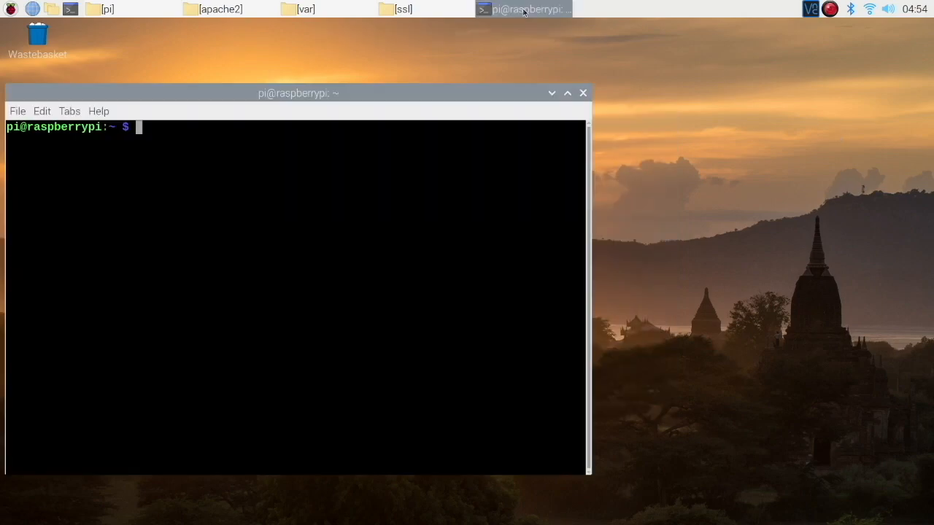
pyautogui.moveTo(522, 8)
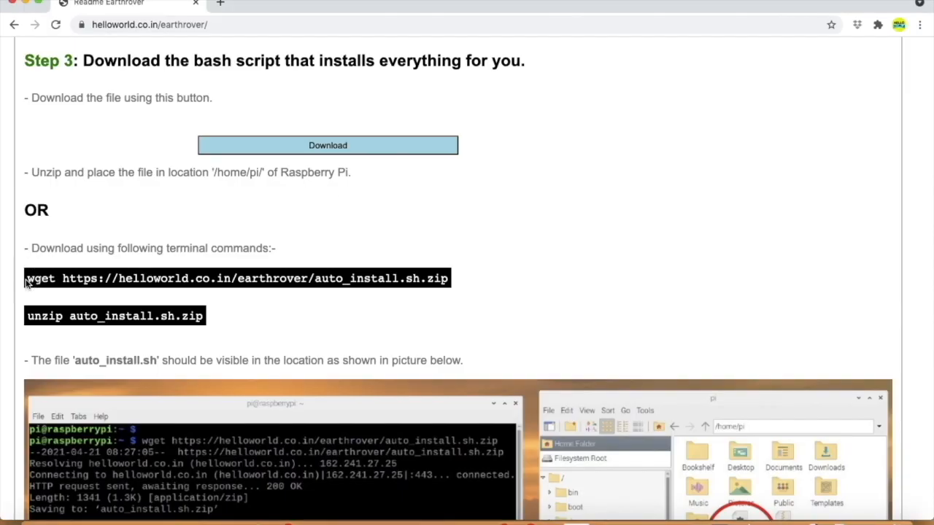
# Run the guide's wget command, unzip auto_install.sh.zip and enter sudo sh auto_install.sh.
pyautogui.moveTo(27, 278); pyautogui.dragTo(450, 277)
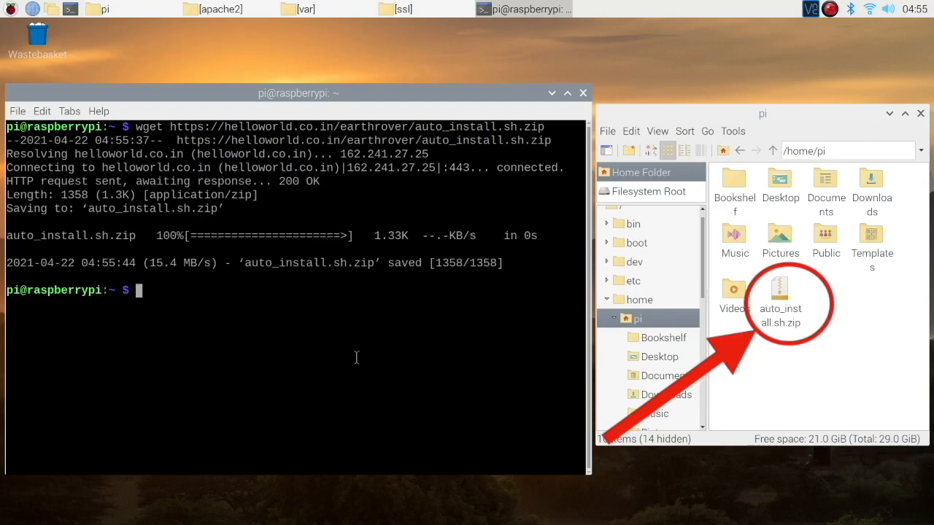
pyautogui.write('unzip auto_install.sh.zip')
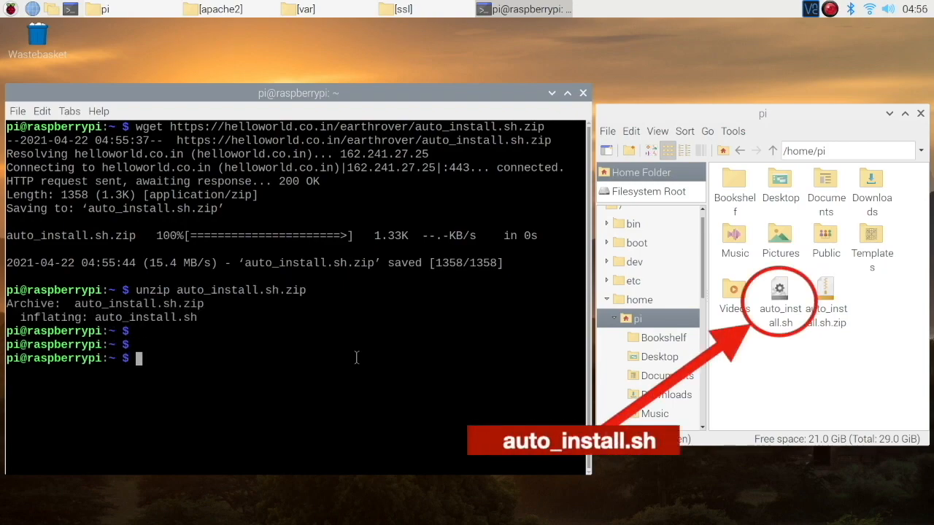
pyautogui.write('sudo sh auto_install.sh')
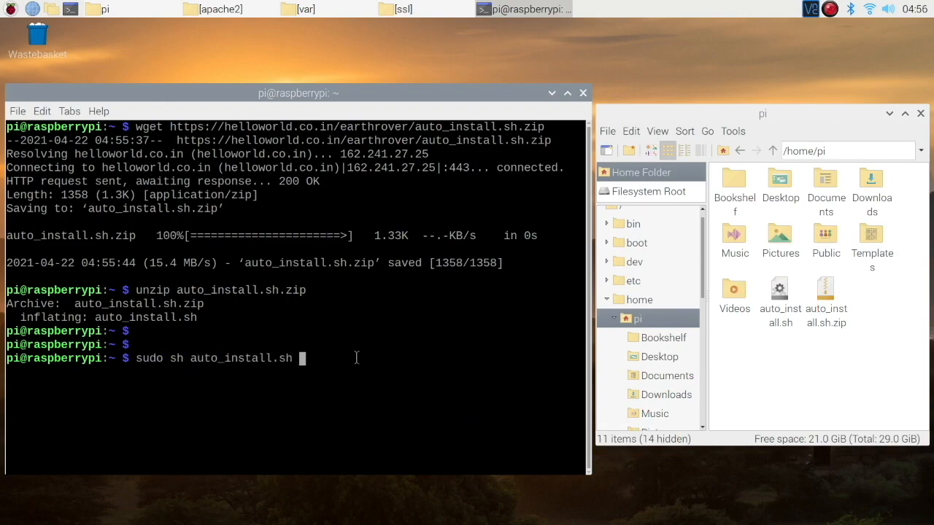
# Show the apache2 and ssl folders, then execute the install script in the terminal.
pyautogui.click(219, 9)
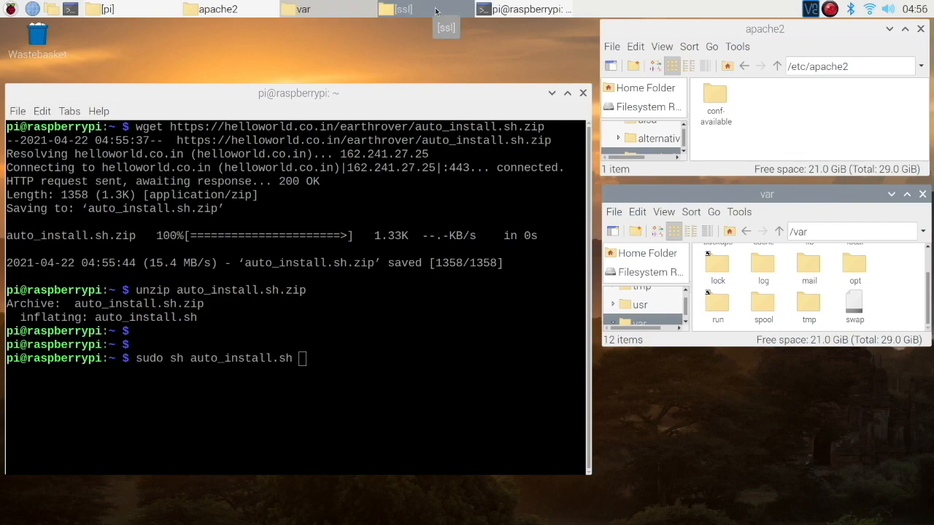
pyautogui.click(400, 9)
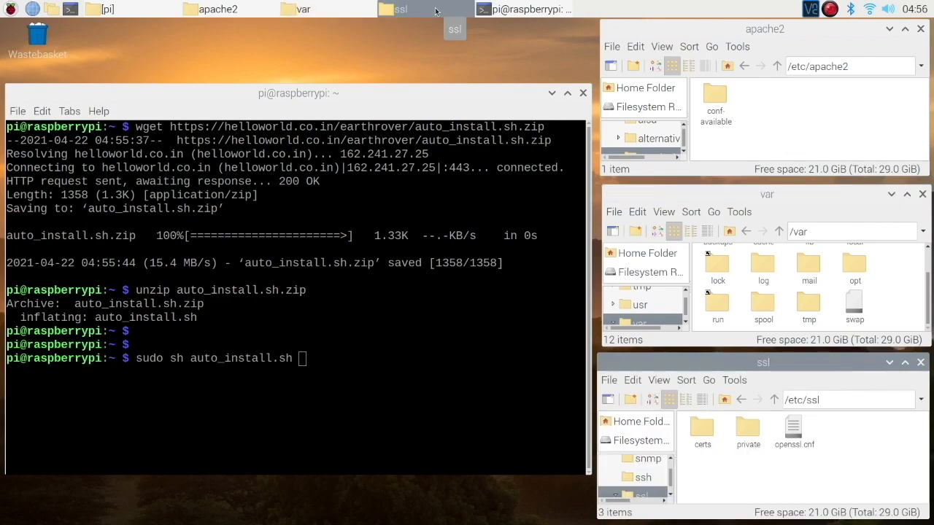
pyautogui.press('Return')
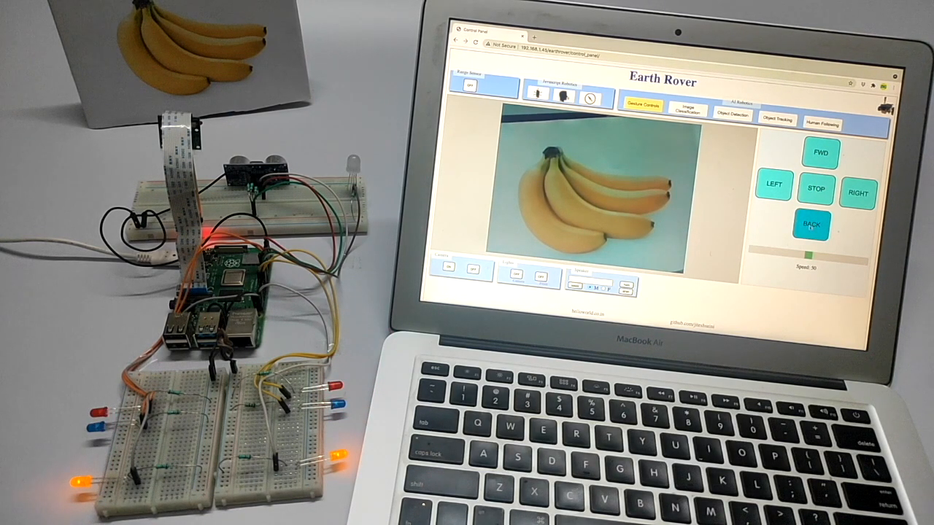
# Drive the rover right then left, stopping after each turn.
pyautogui.click(812, 225)
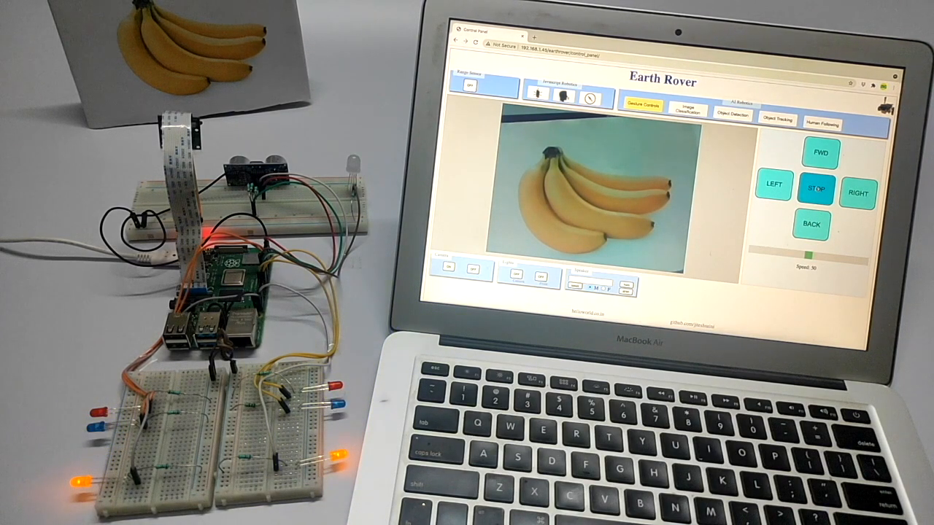
pyautogui.click(861, 193)
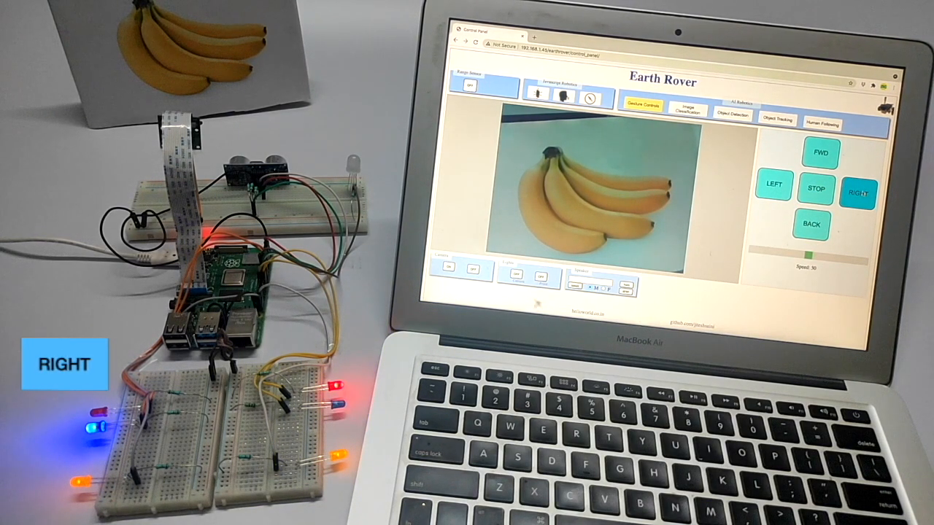
pyautogui.click(815, 193)
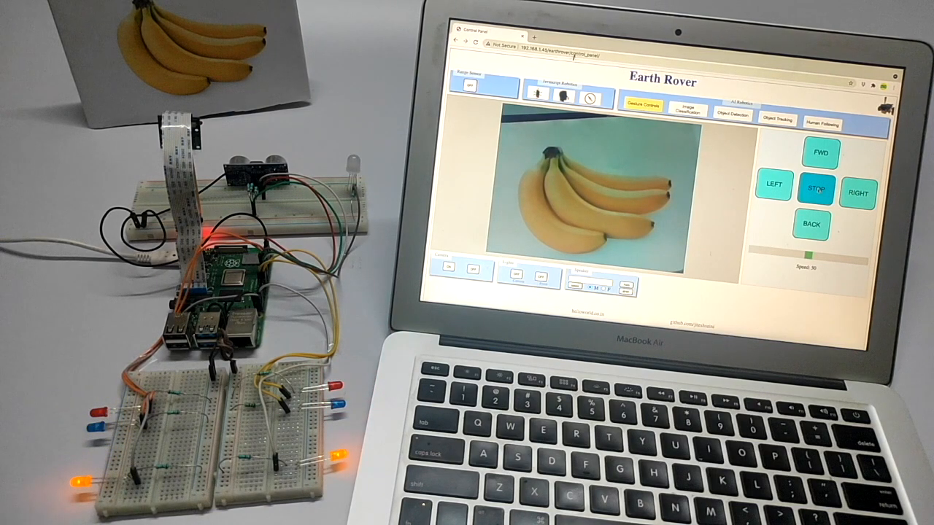
pyautogui.click(775, 187)
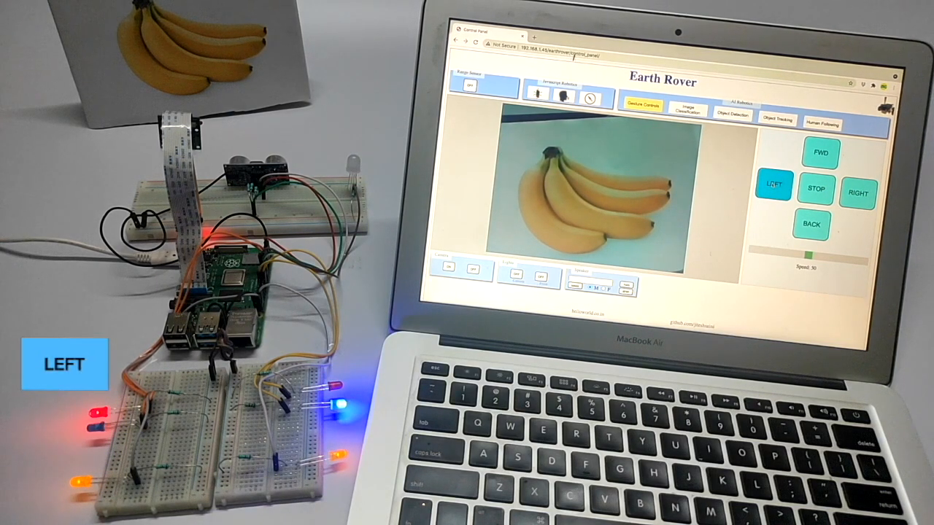
pyautogui.click(814, 189)
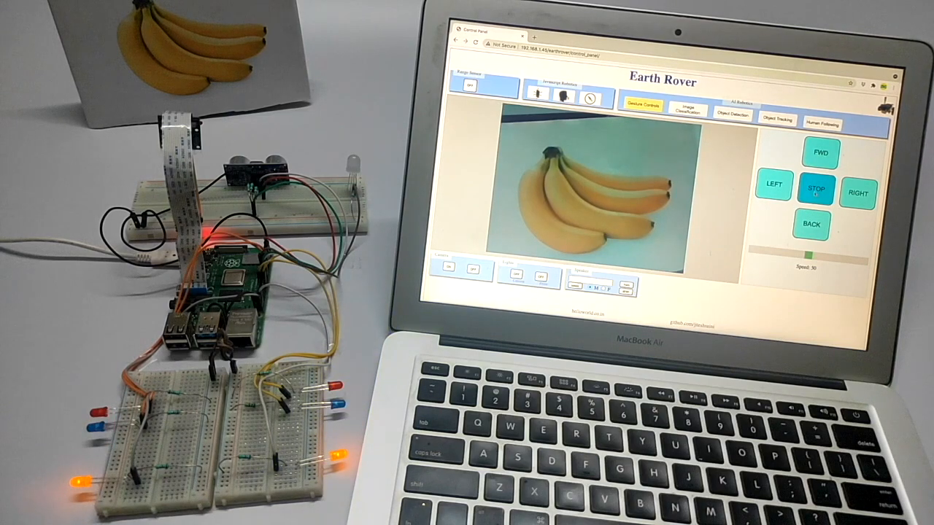
# Slide the motor speed between minimum, maximum and about half.
pyautogui.moveTo(806, 255); pyautogui.dragTo(762, 251)
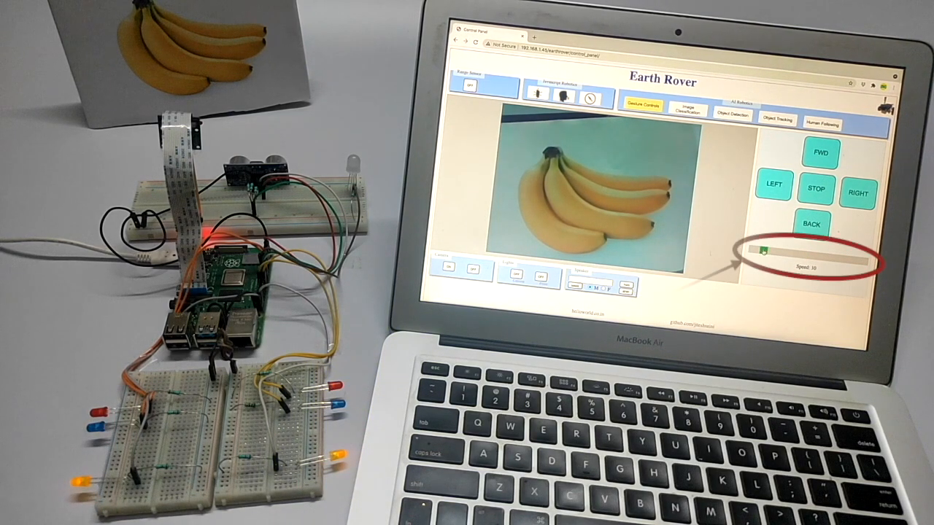
pyautogui.moveTo(761, 251); pyautogui.dragTo(864, 264)
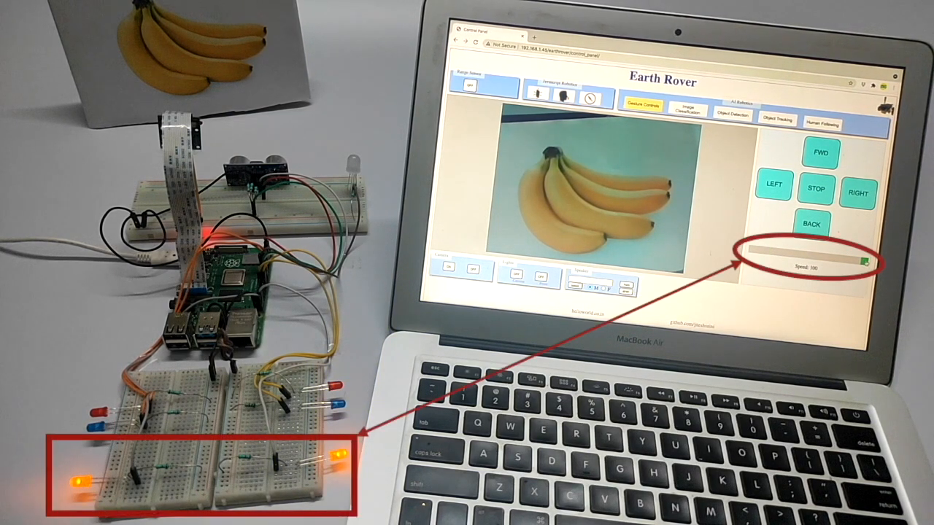
pyautogui.moveTo(861, 266); pyautogui.dragTo(799, 266)
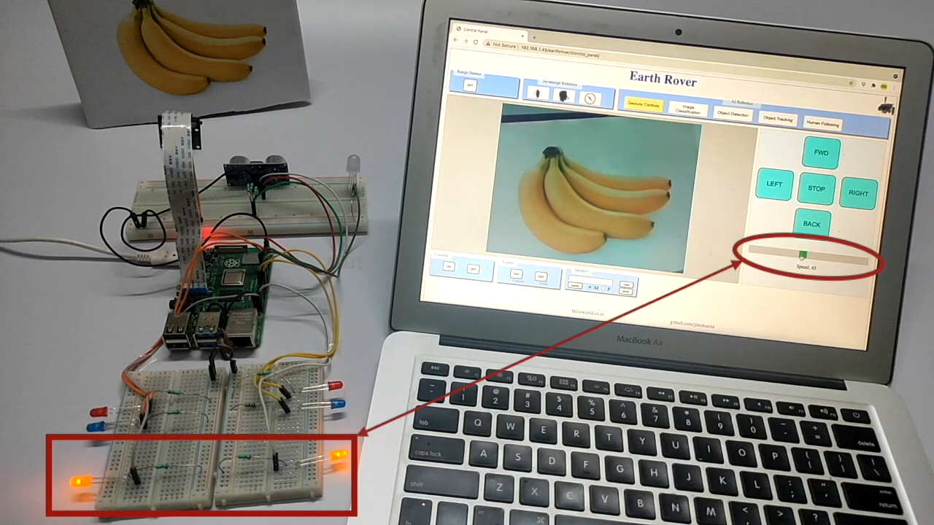
pyautogui.moveTo(800, 254); pyautogui.dragTo(756, 254)
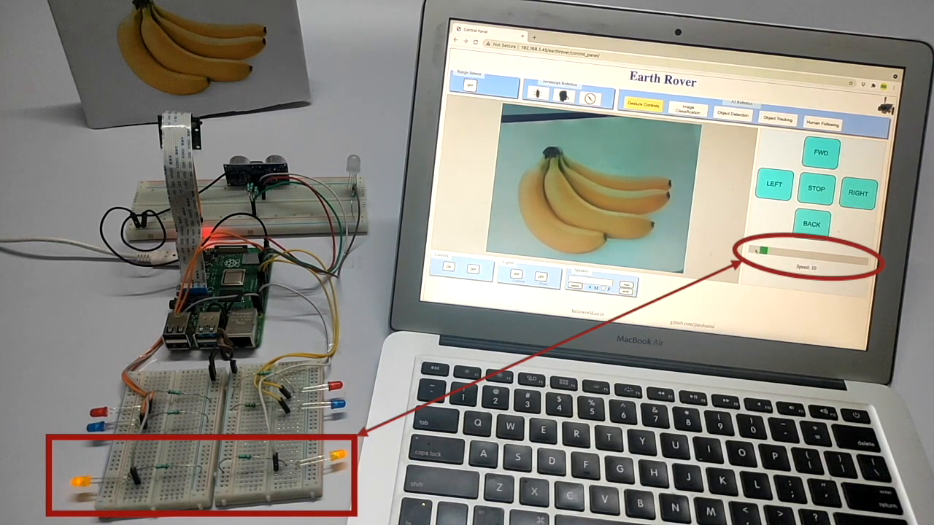
pyautogui.moveTo(756, 251); pyautogui.dragTo(864, 257)
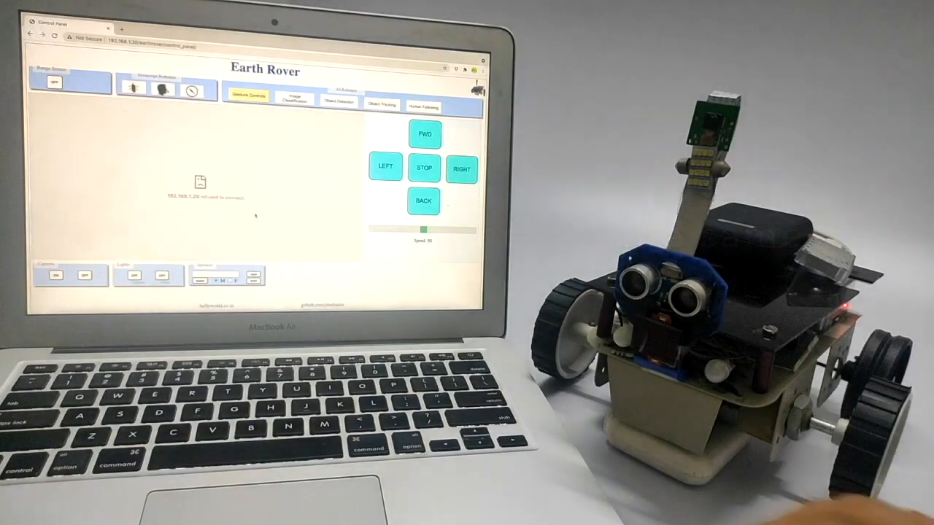
# Start the live camera stream, then drive the rover backward and stop it.
pyautogui.click(57, 276)
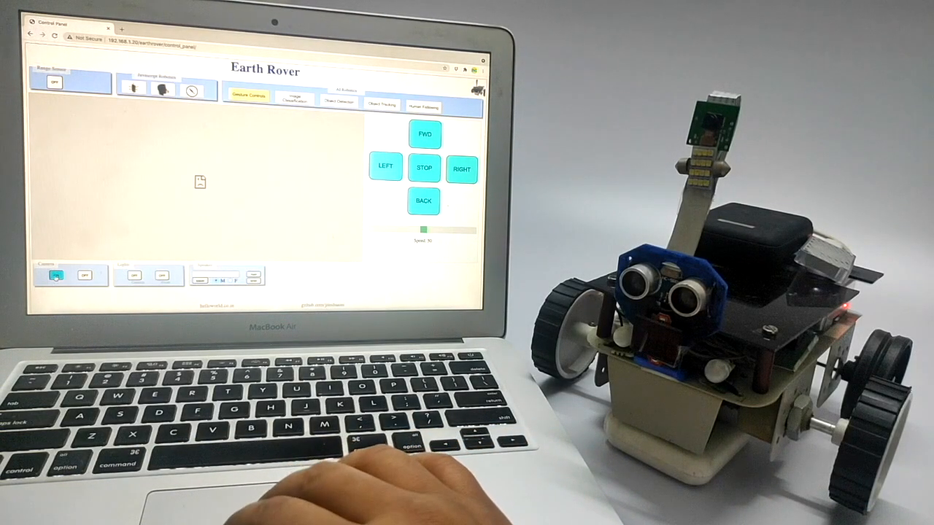
pyautogui.click(56, 274)
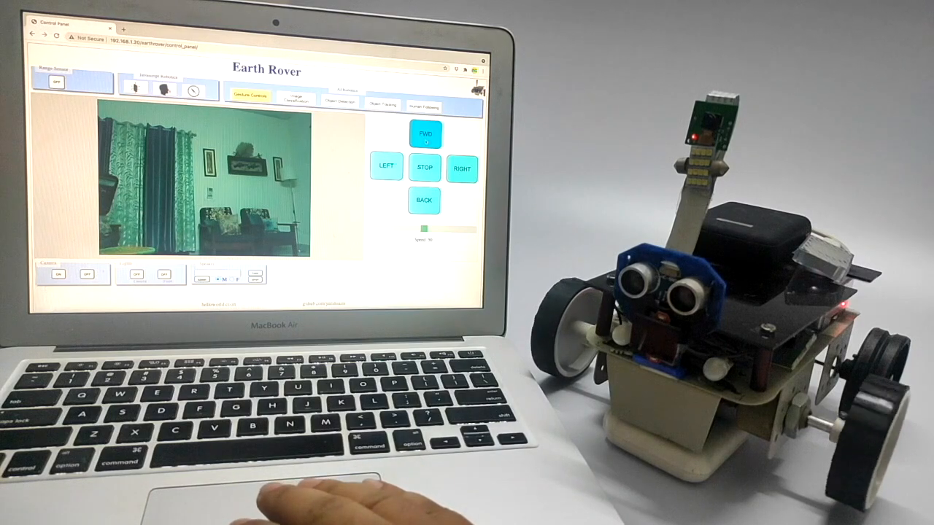
pyautogui.click(423, 201)
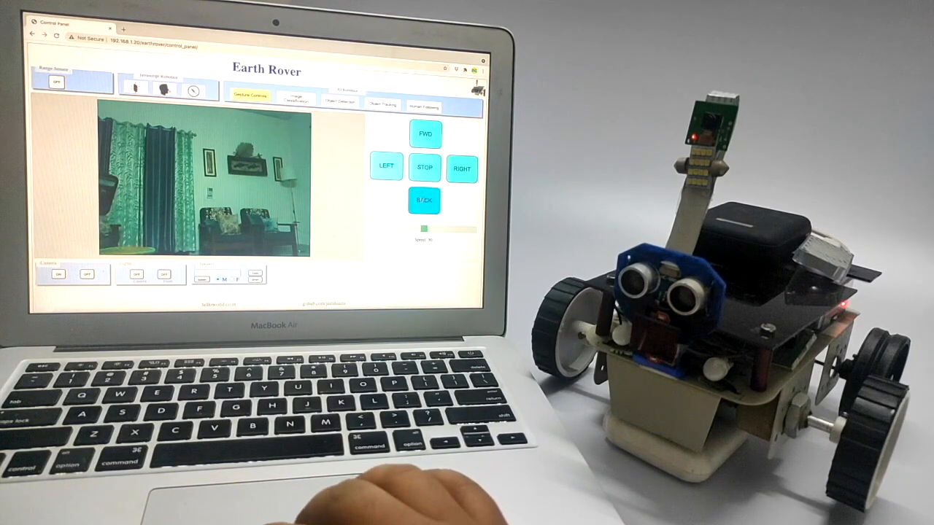
pyautogui.click(425, 169)
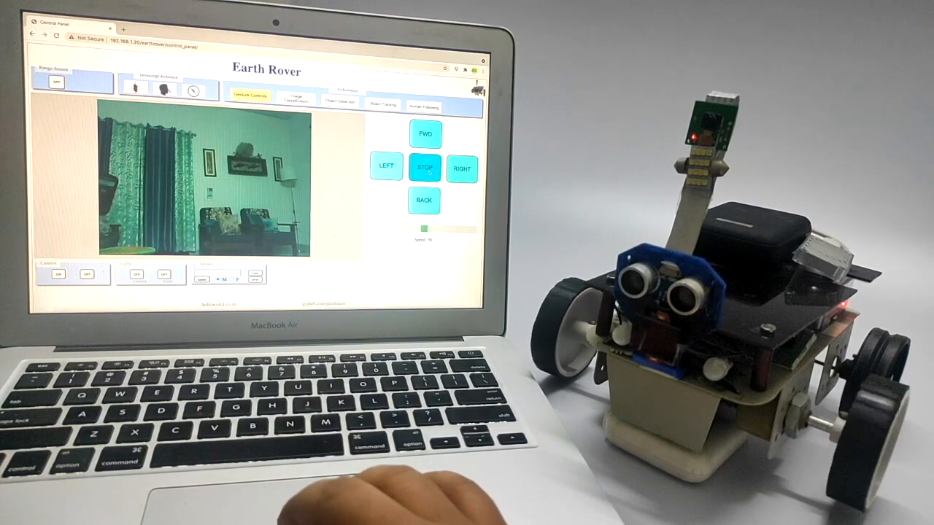